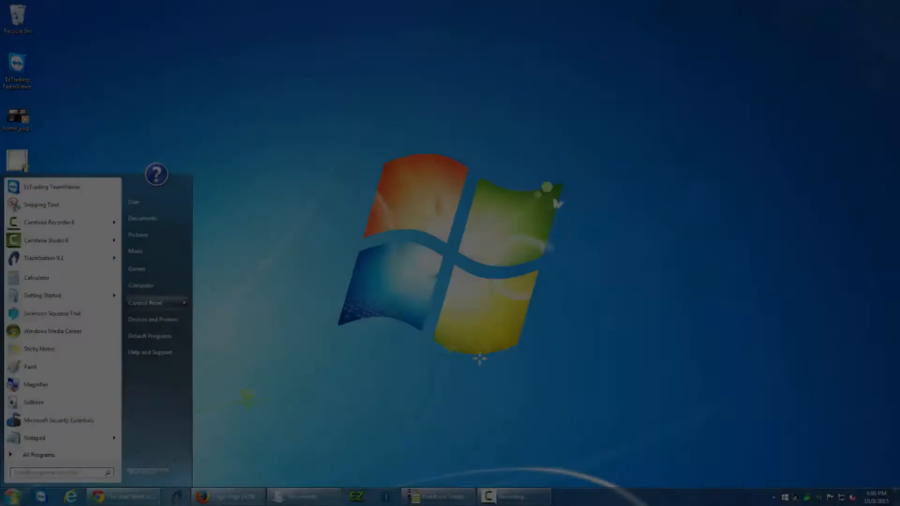
Open the Start menu and select Computer, which is still a plain link
left_click(145, 303)
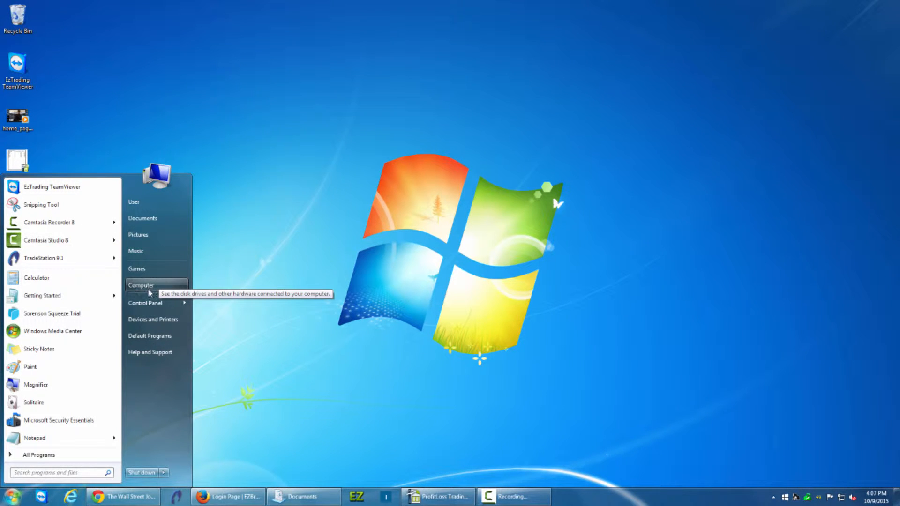
mouse_move(144, 287)
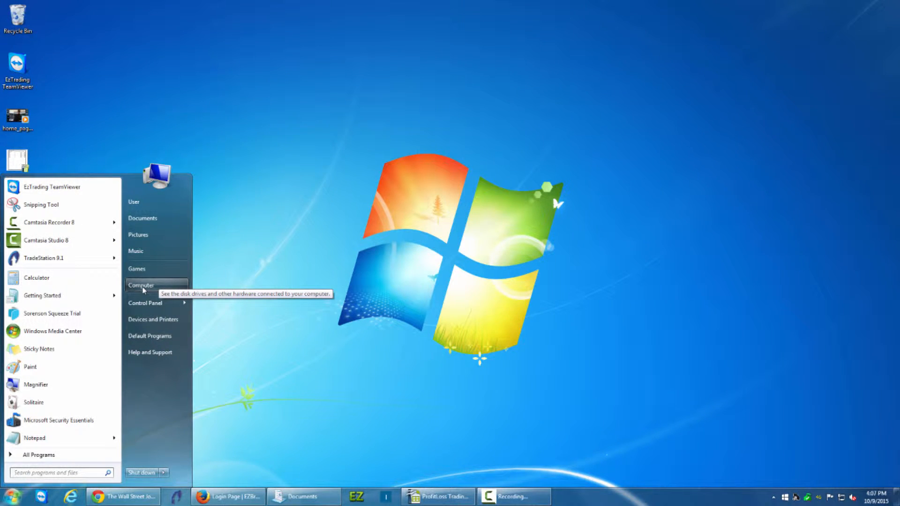
left_click(141, 285)
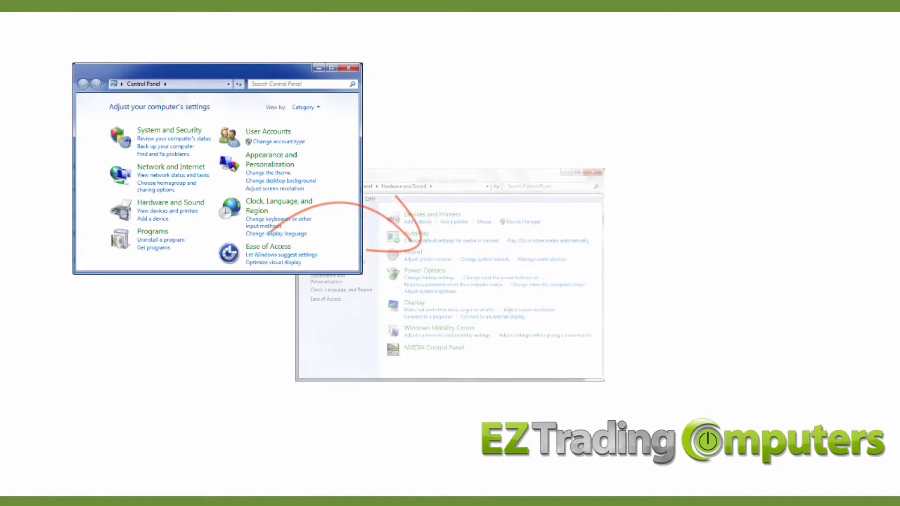
left_click(413, 252)
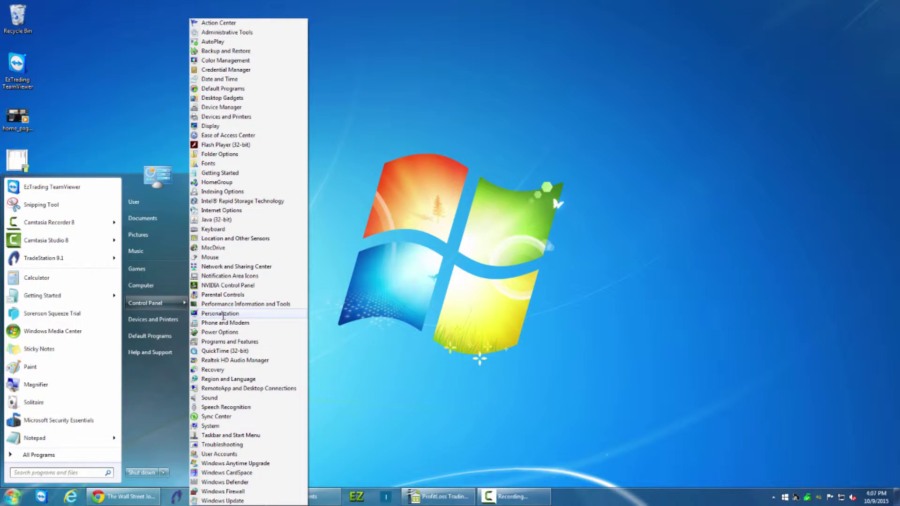
Choose Personalization from the Start menu's Control Panel list
left_click(220, 313)
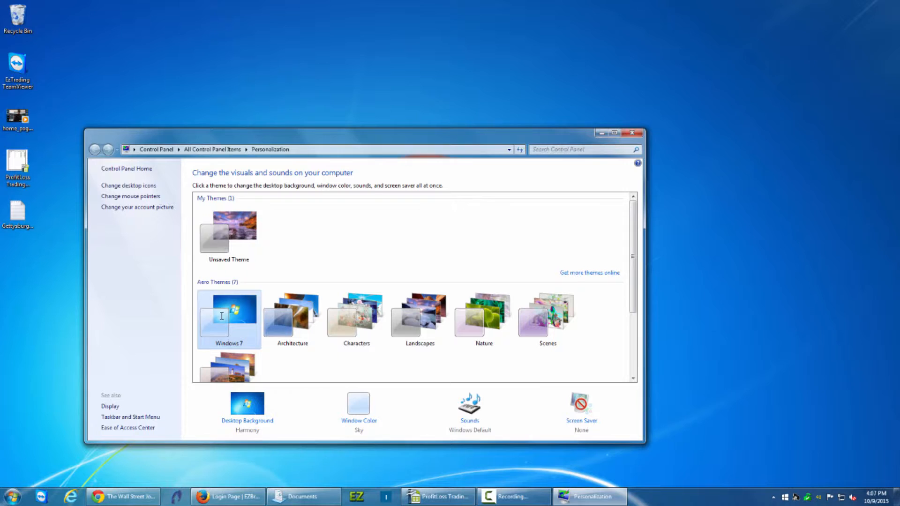
mouse_move(281, 274)
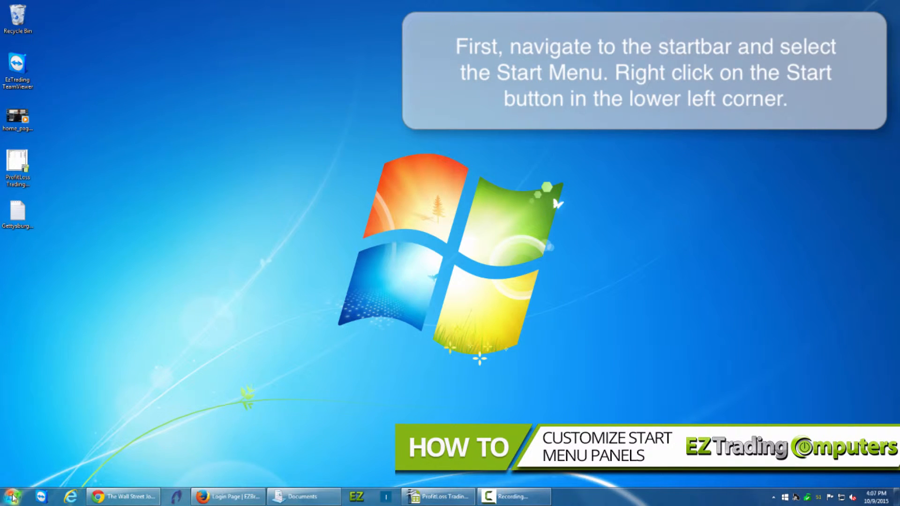
Open Start button Properties and its Customize Start Menu dialog
right_click(14, 495)
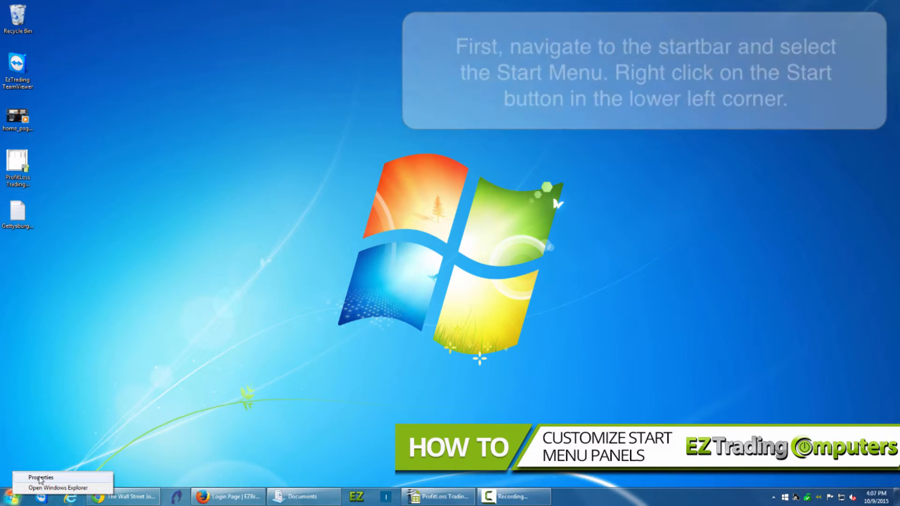
left_click(36, 476)
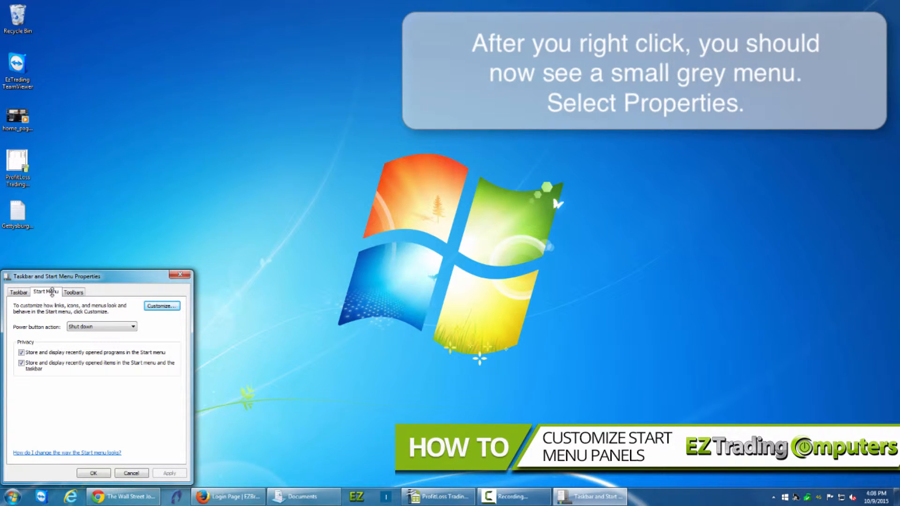
mouse_move(136, 314)
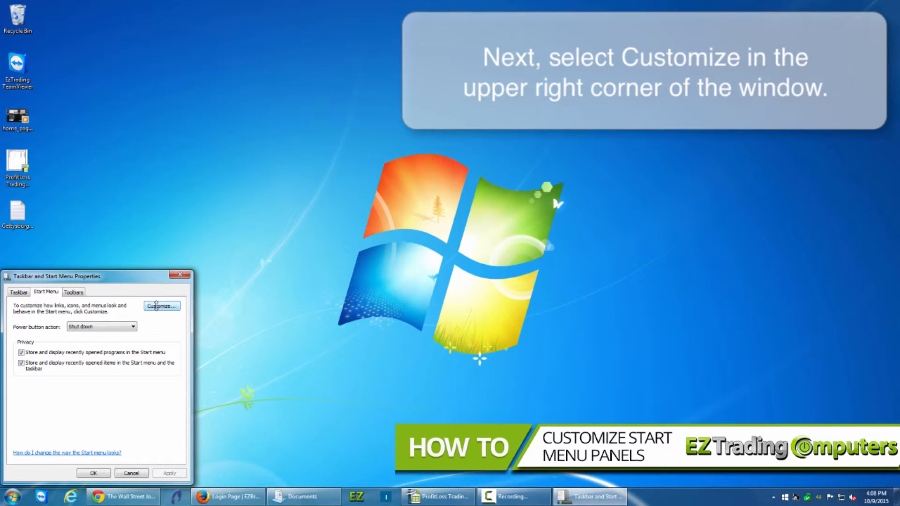
left_click(161, 306)
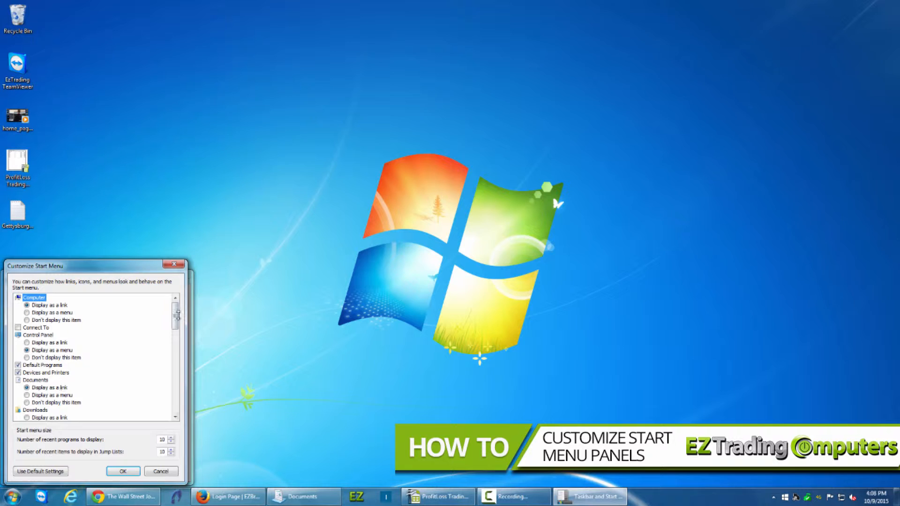
Set Computer to 'Display as a menu' and confirm the customization
left_click(136, 471)
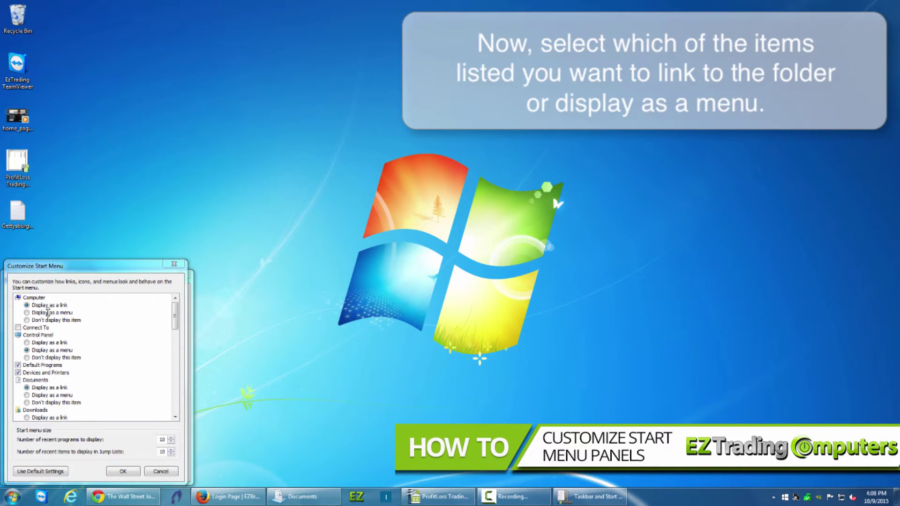
left_click(45, 312)
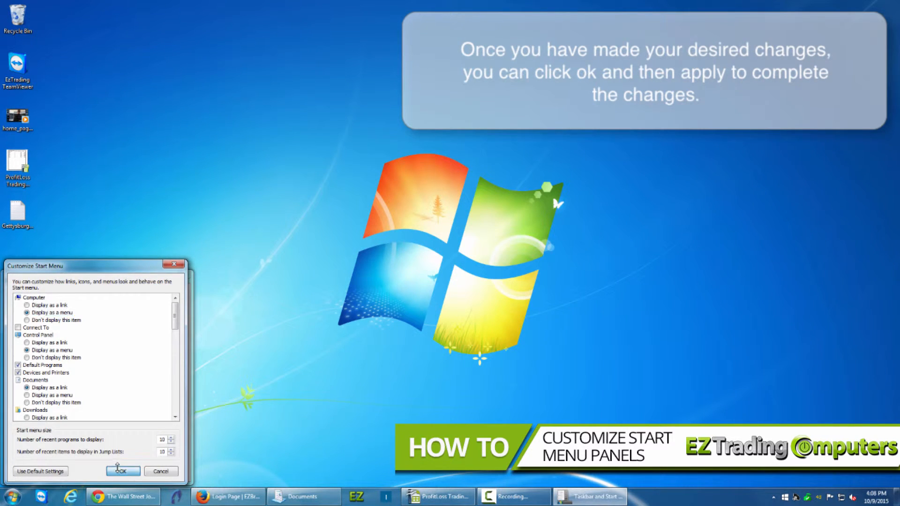
left_click(122, 471)
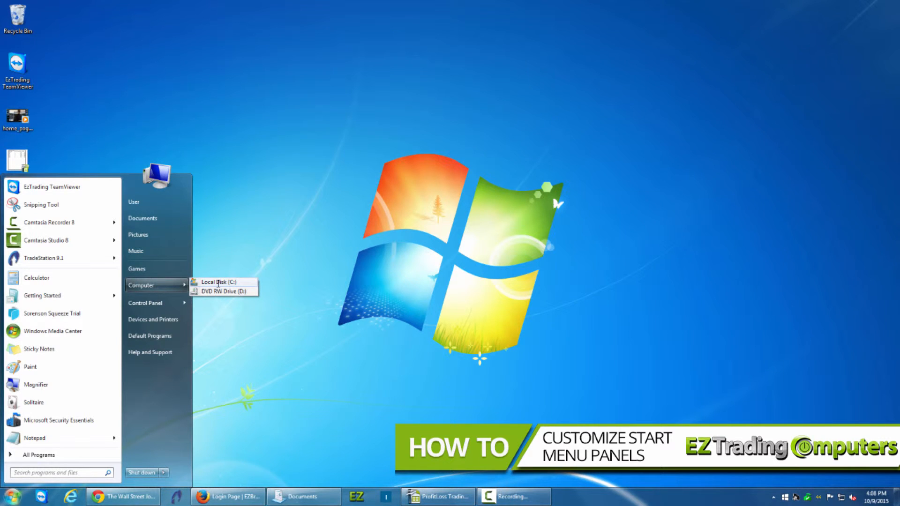
left_click(222, 282)
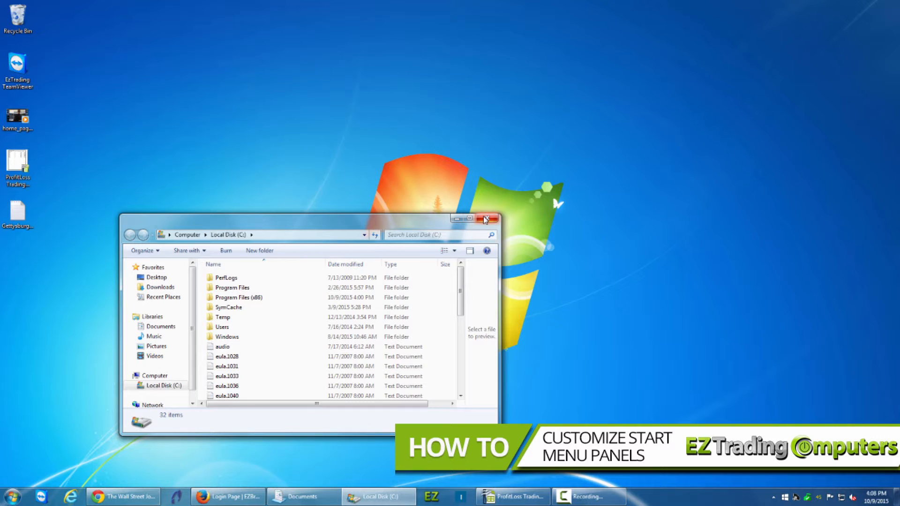
left_click(484, 220)
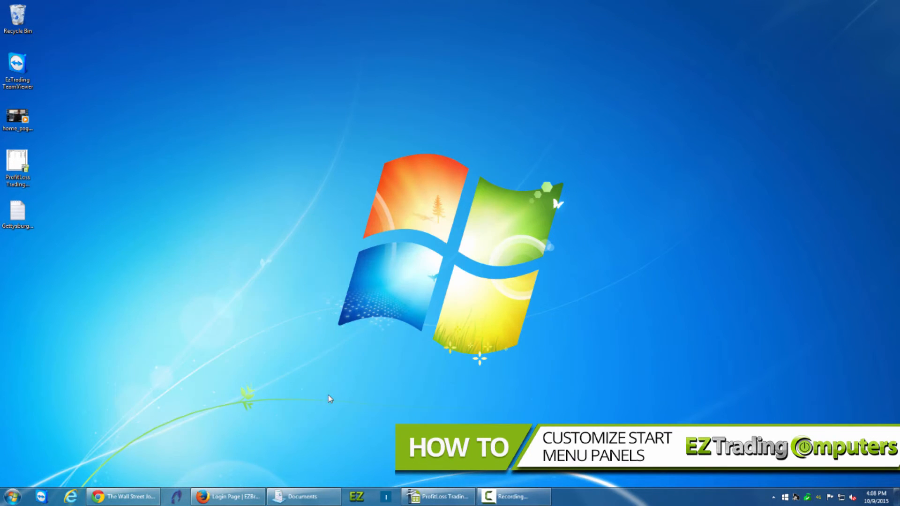
right_click(17, 498)
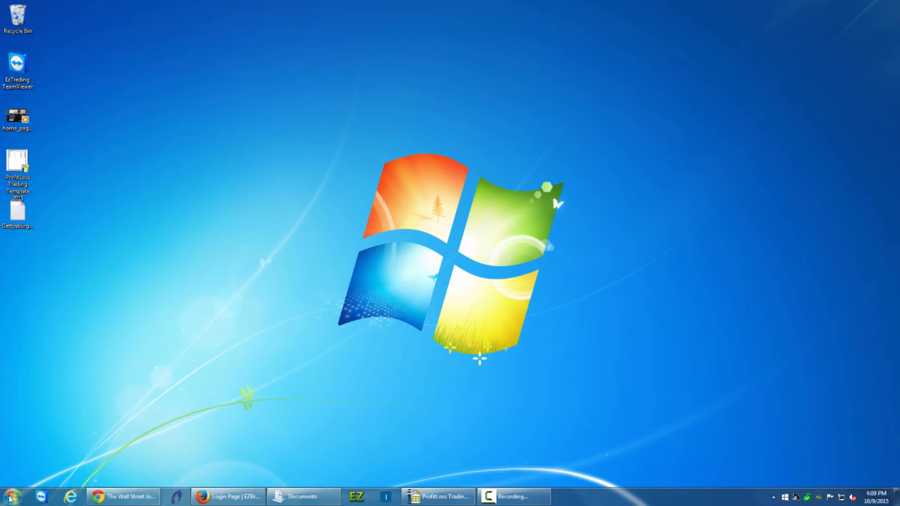
Reopen the Customize Start Menu dialog from the Start button's Properties
right_click(9, 491)
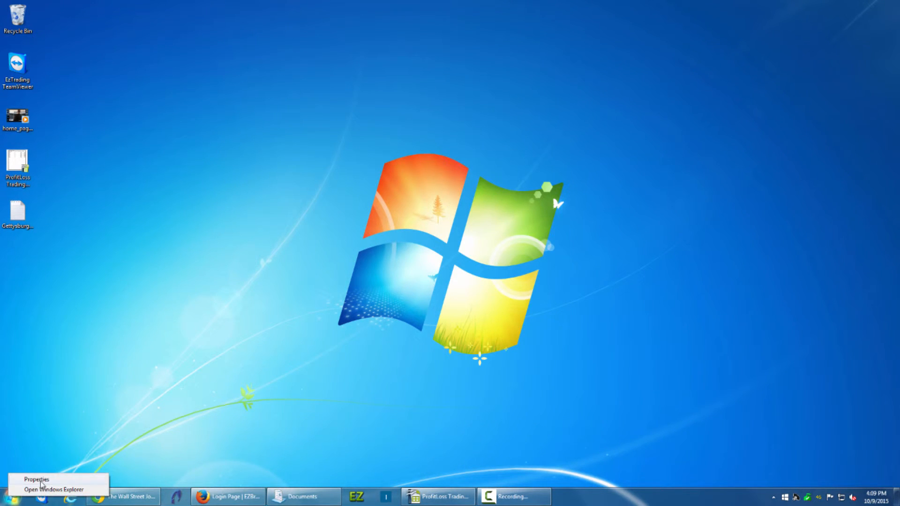
left_click(35, 479)
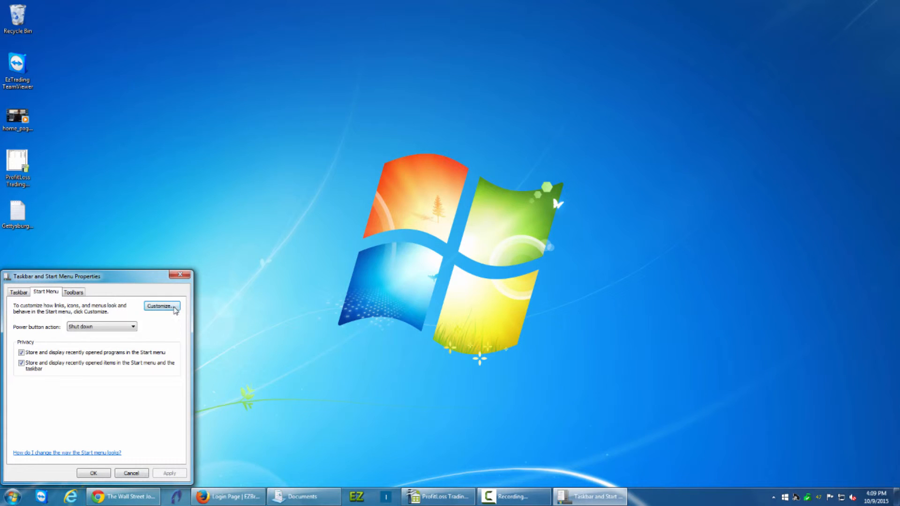
left_click(160, 306)
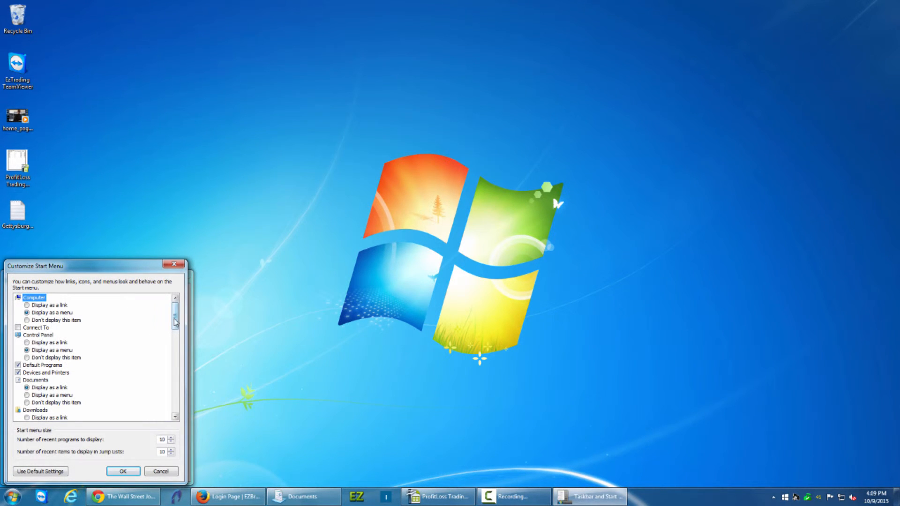
Set Documents to 'Display as a menu' and save the changes
scroll("down", 3)
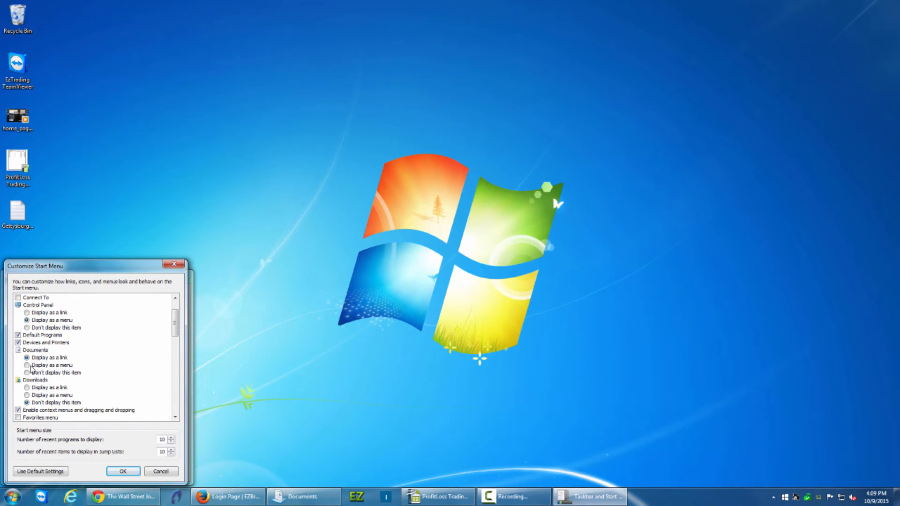
left_click(135, 470)
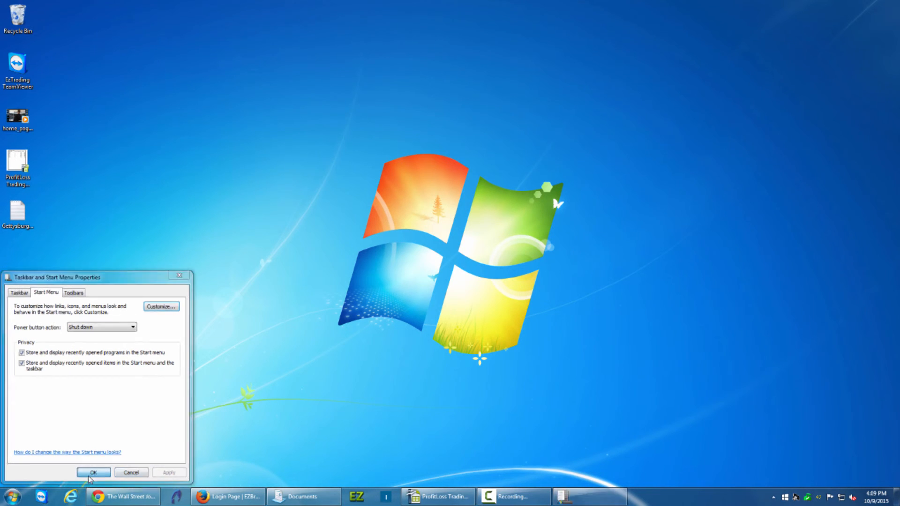
left_click(93, 472)
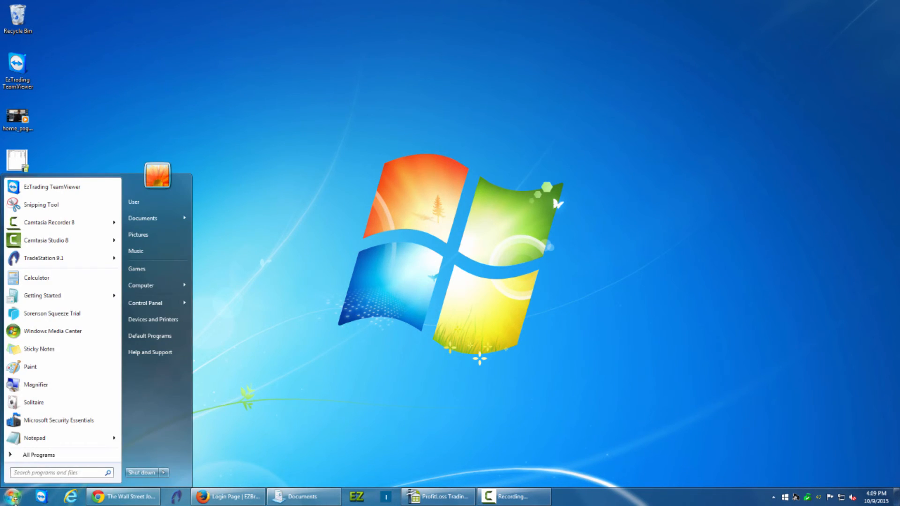
mouse_move(147, 221)
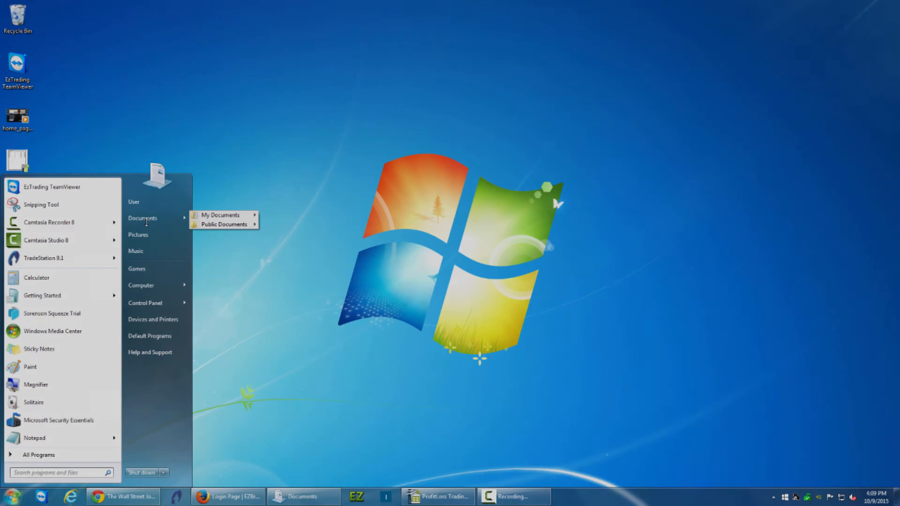